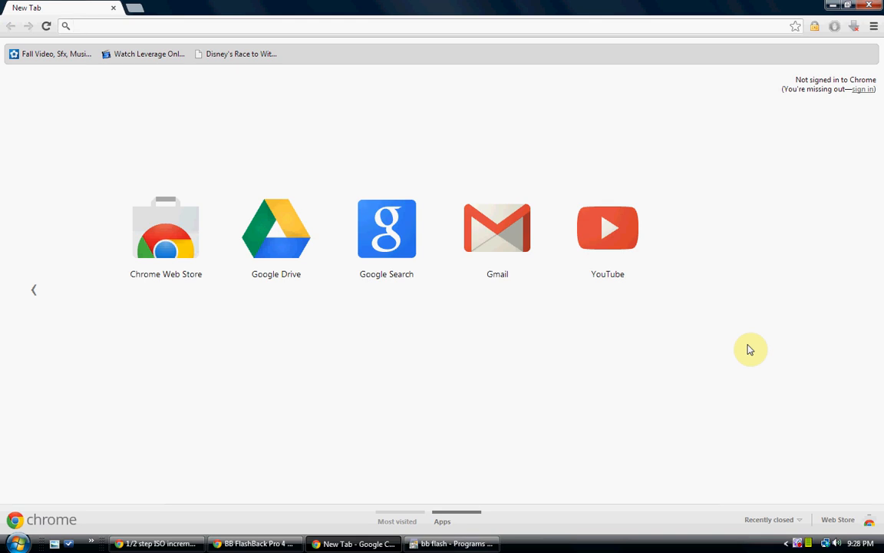
pyautogui.moveTo(738, 439)
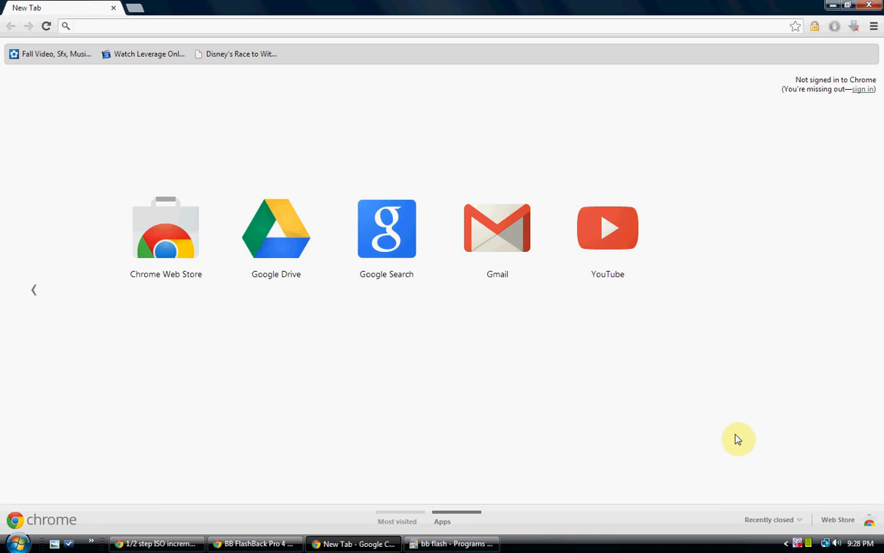
pyautogui.moveTo(319, 339)
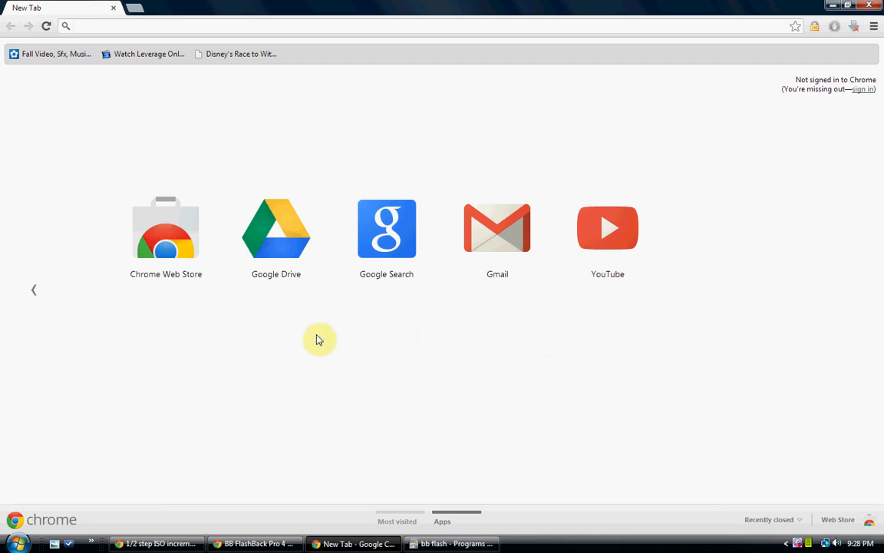
pyautogui.moveTo(110, 246)
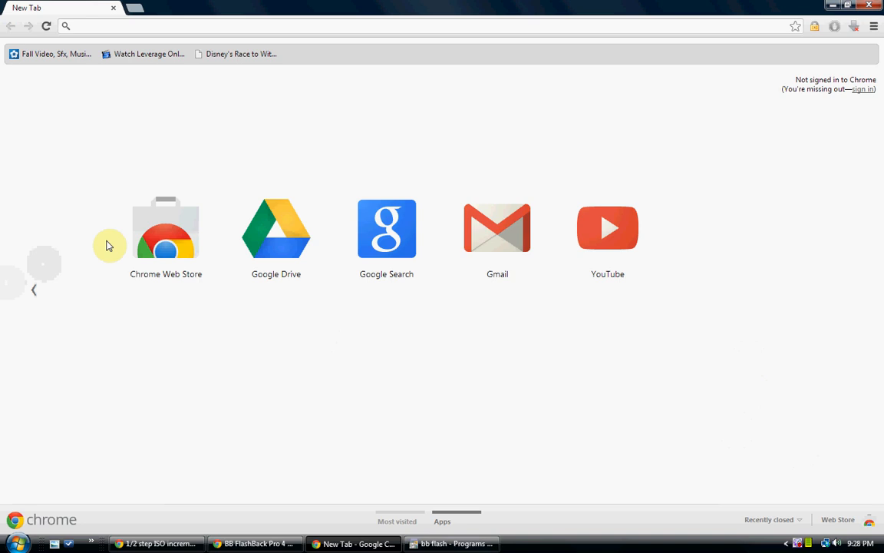
# - Search the Chrome Web Store for 'downloader'
pyautogui.click(166, 228)
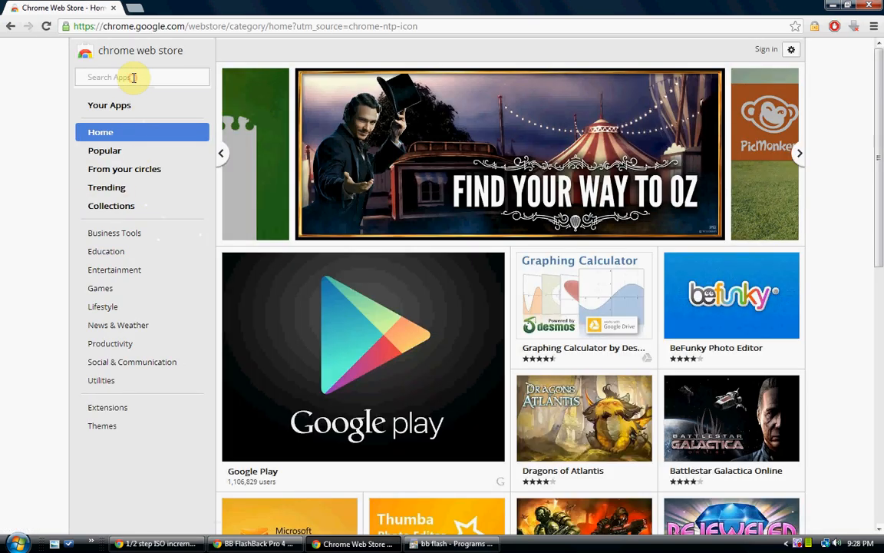
pyautogui.click(141, 76)
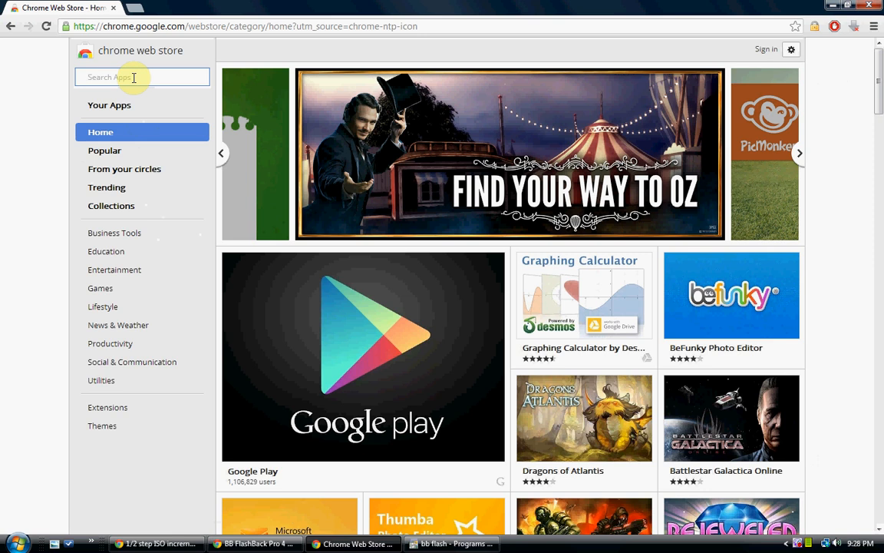
pyautogui.write('downloader')
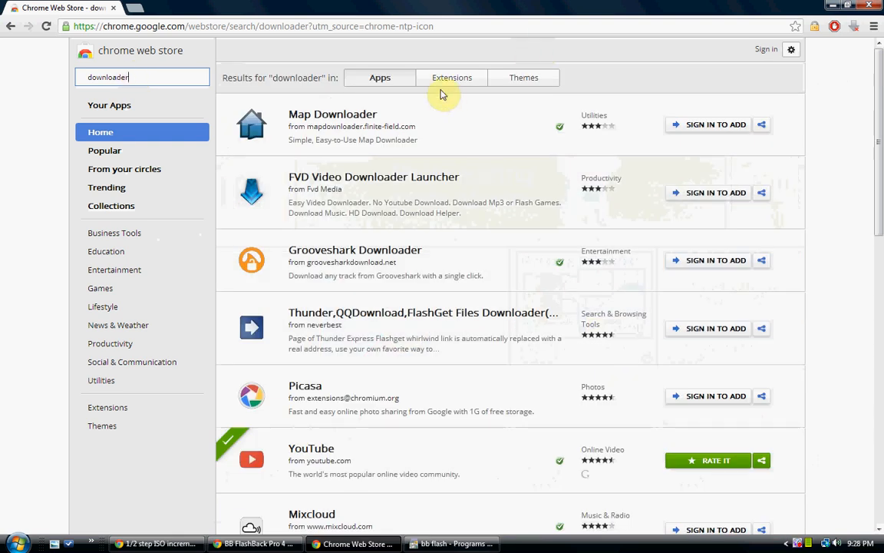
# - Filter the 'downloader' results to show extensions only
pyautogui.click(451, 77)
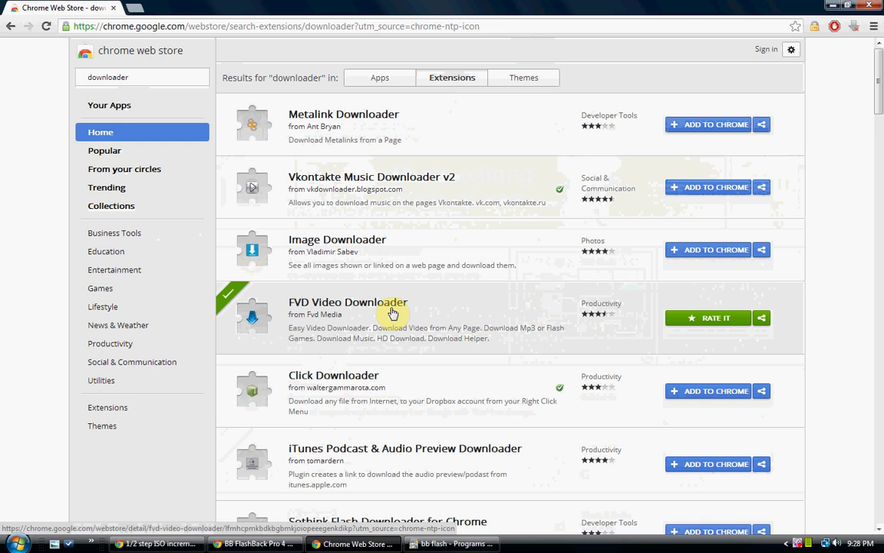
pyautogui.moveTo(712, 268)
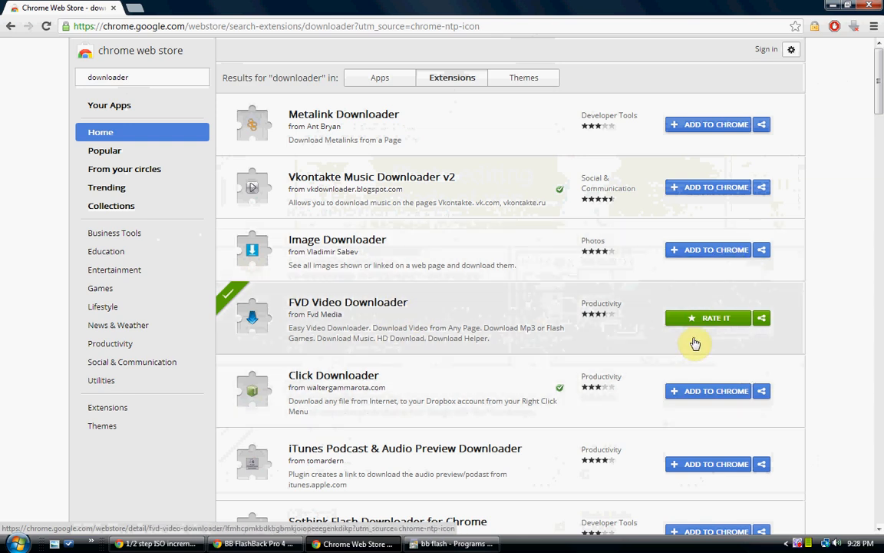
pyautogui.moveTo(605, 322)
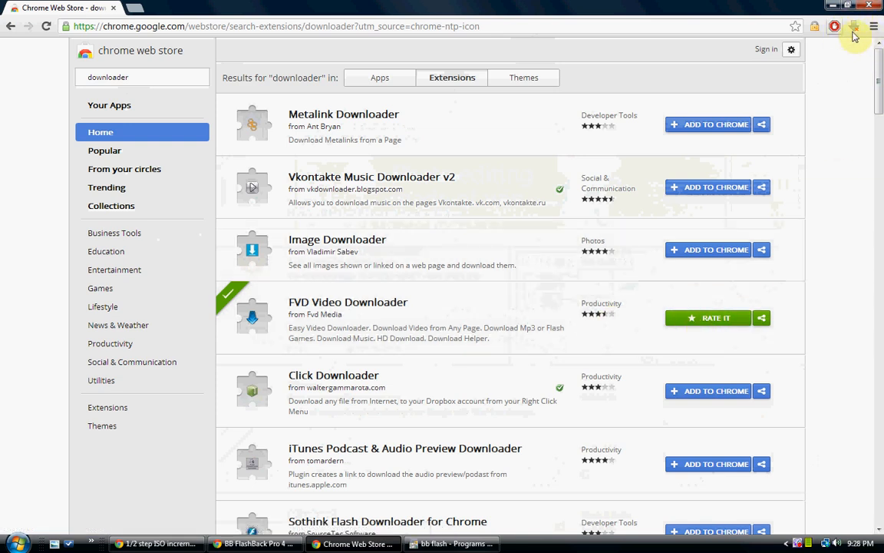
pyautogui.moveTo(854, 28)
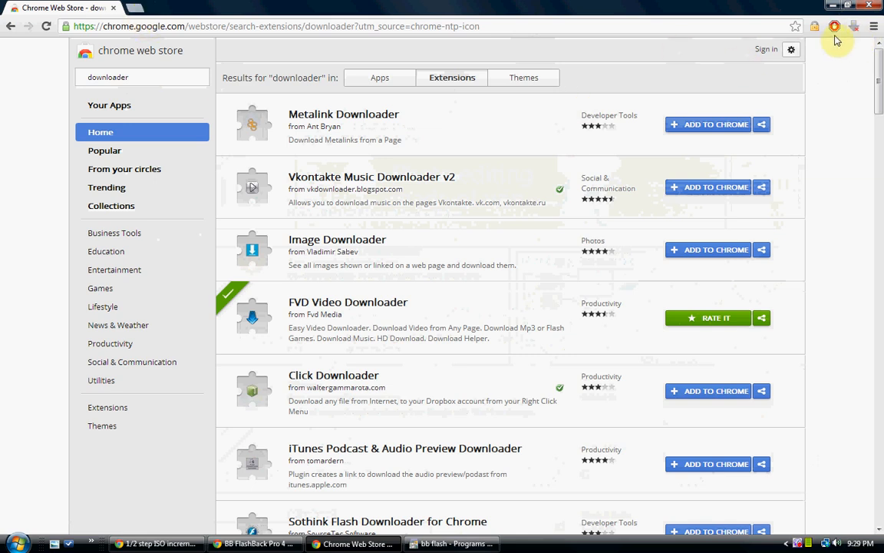
pyautogui.moveTo(854, 27)
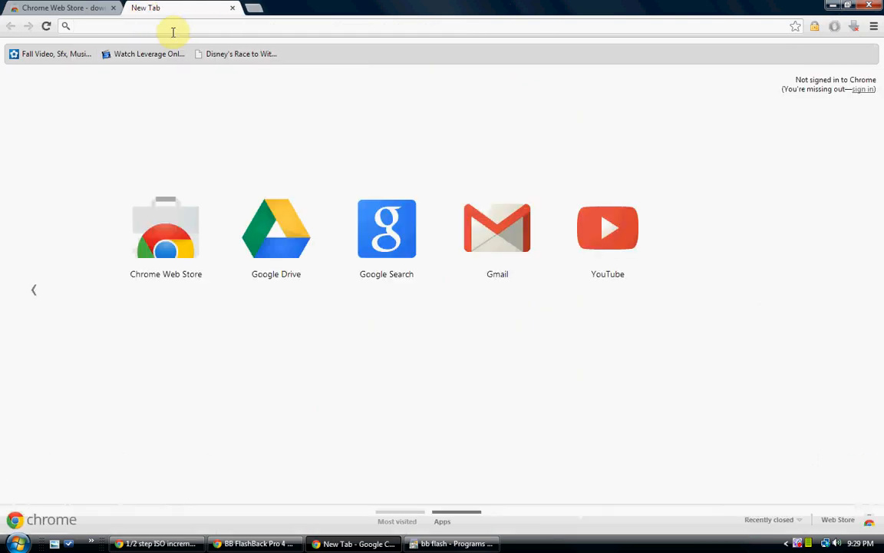
# - Play the Leverage episode on Putlocker and list the media files FVD found
pyautogui.click(148, 53)
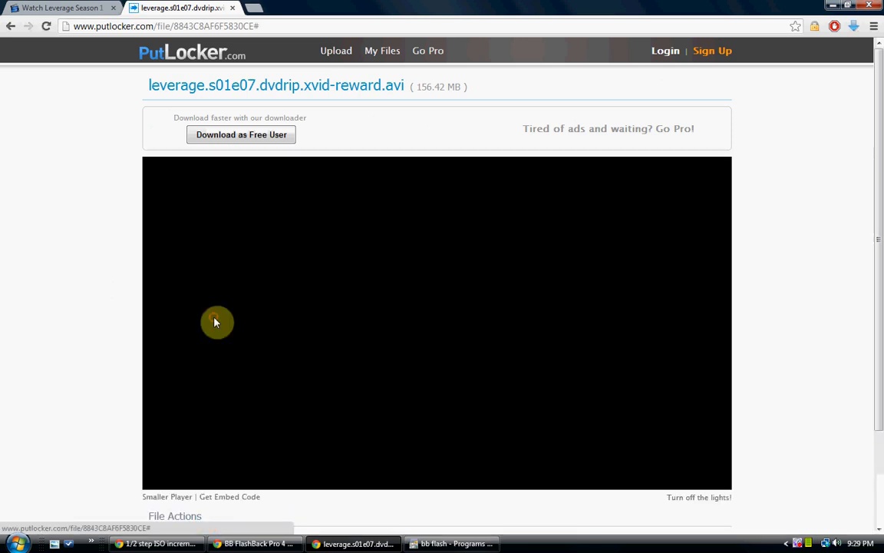
pyautogui.click(218, 322)
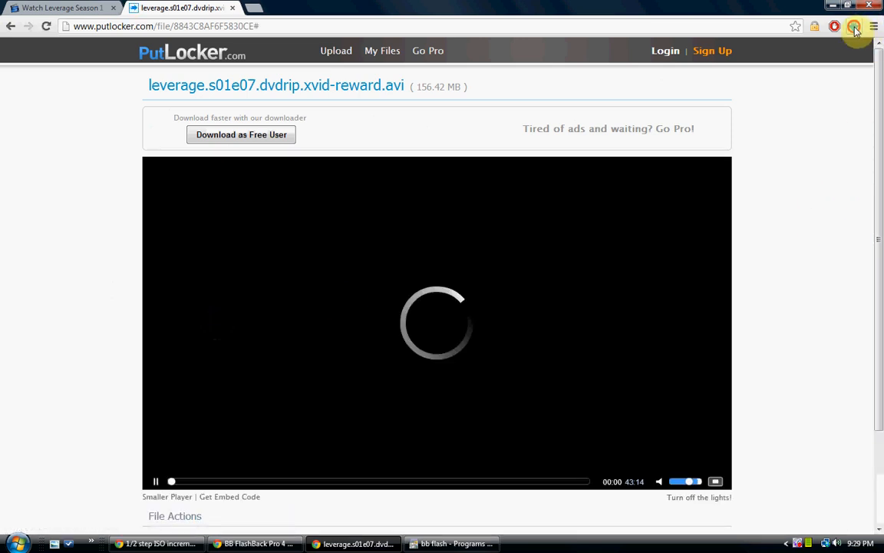
pyautogui.click(854, 26)
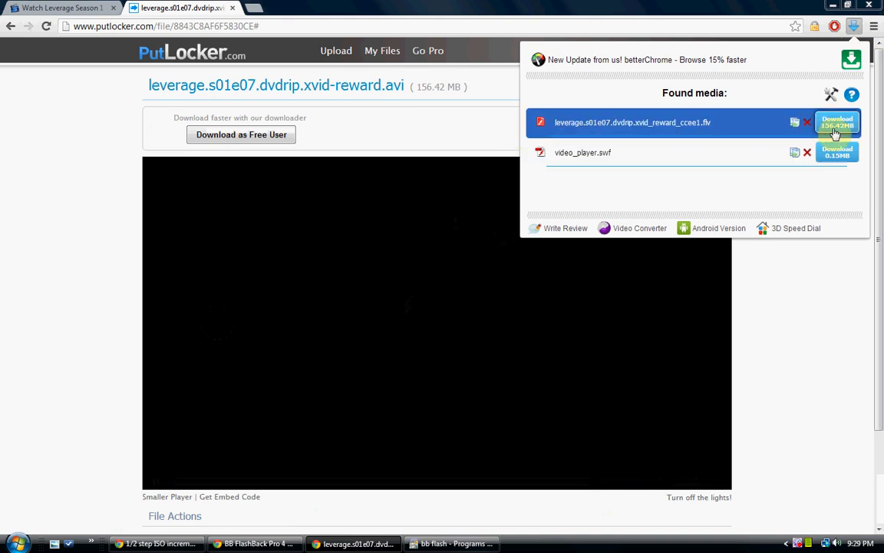
# - Download the leverage.s01e07 FLV file, then switch to the other Chrome window
pyautogui.click(835, 123)
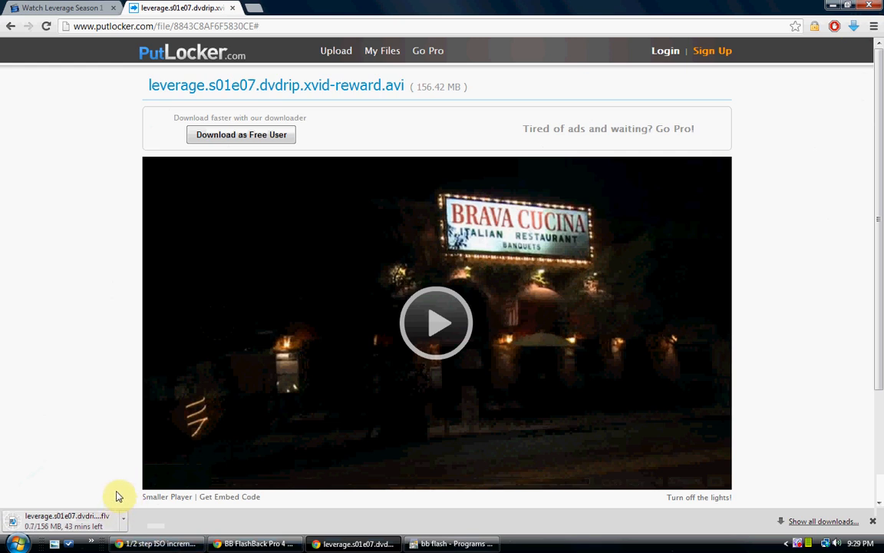
pyautogui.moveTo(135, 347)
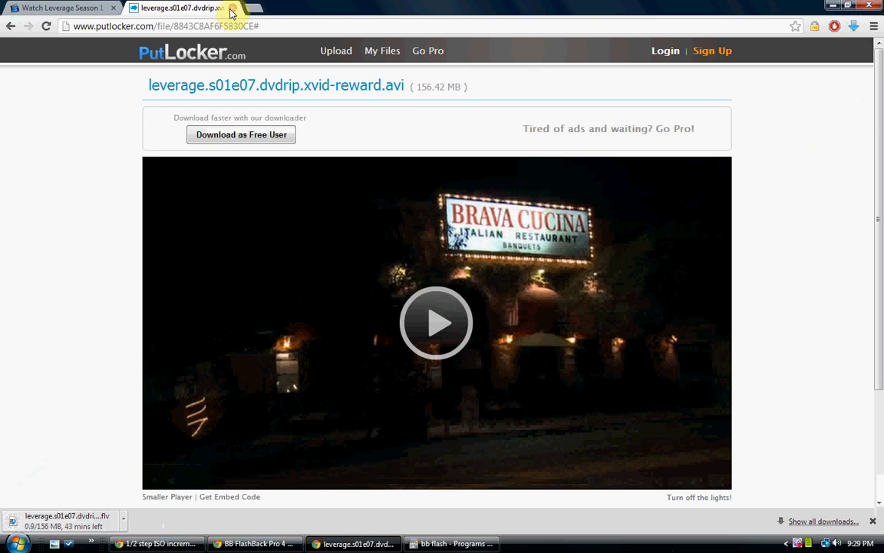
pyautogui.click(59, 7)
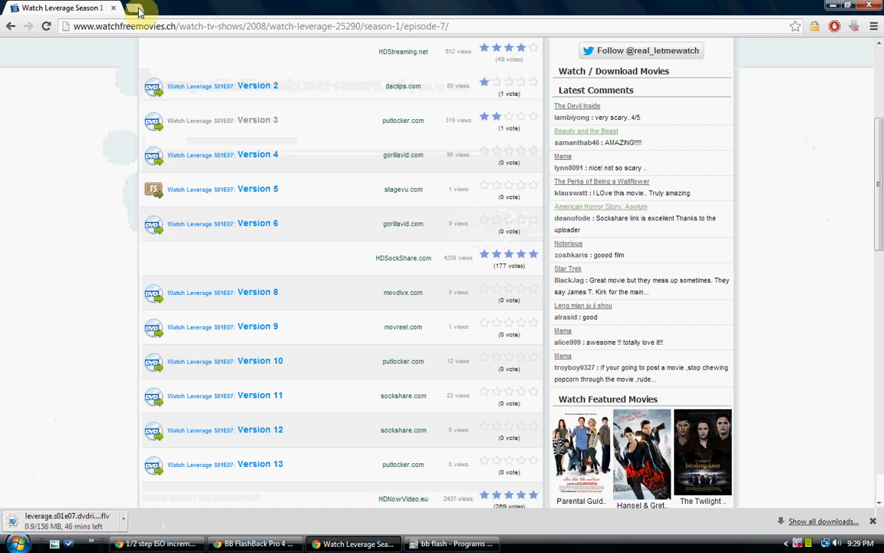
pyautogui.click(138, 10)
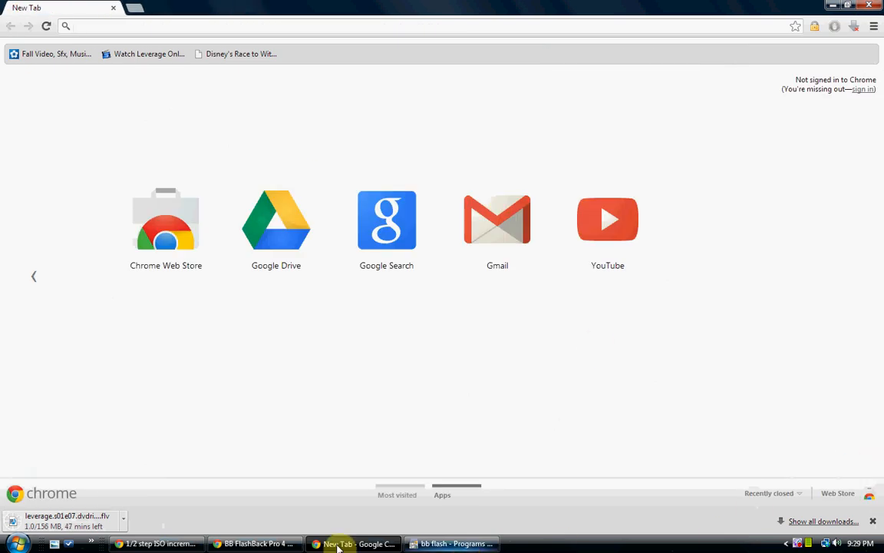